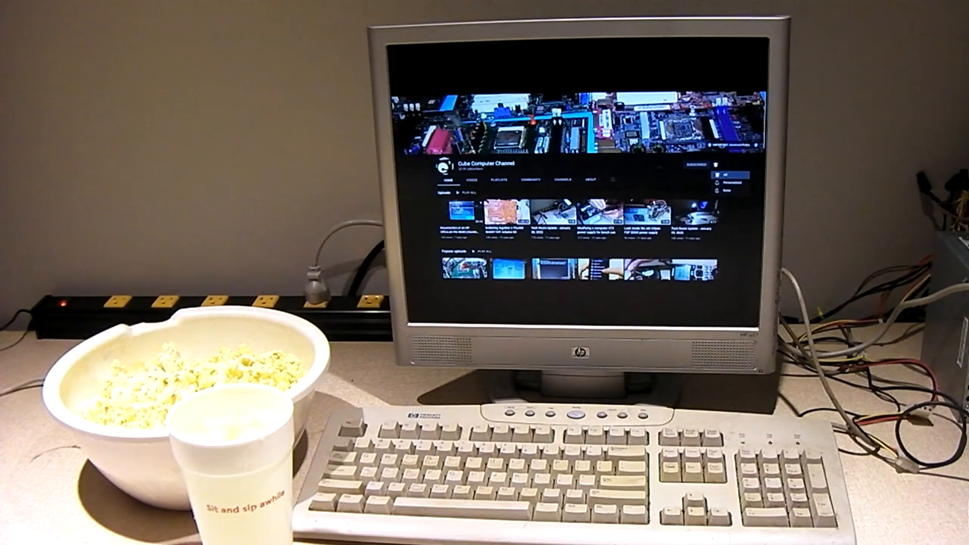
Show the subscribed channel's bell notification options: All, Personalized and None.
left_click(715, 175)
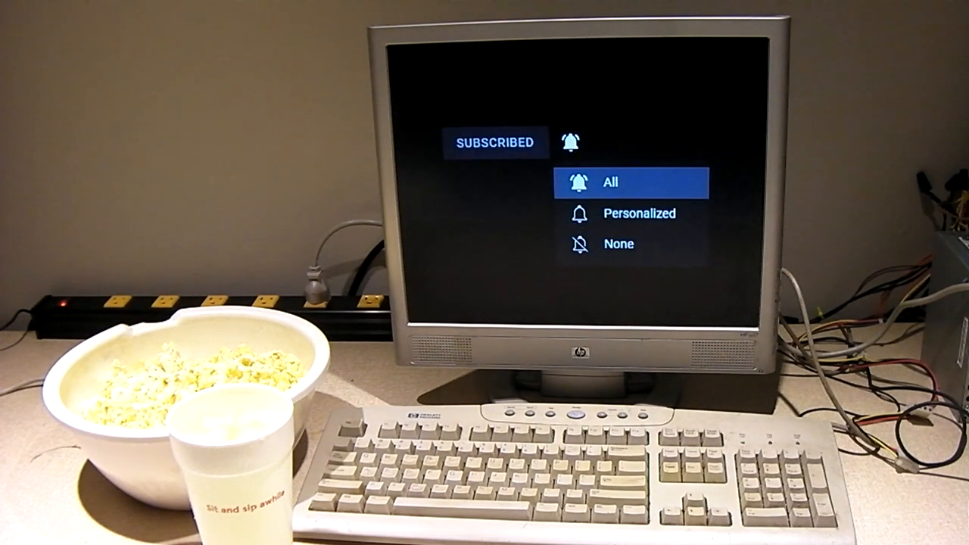